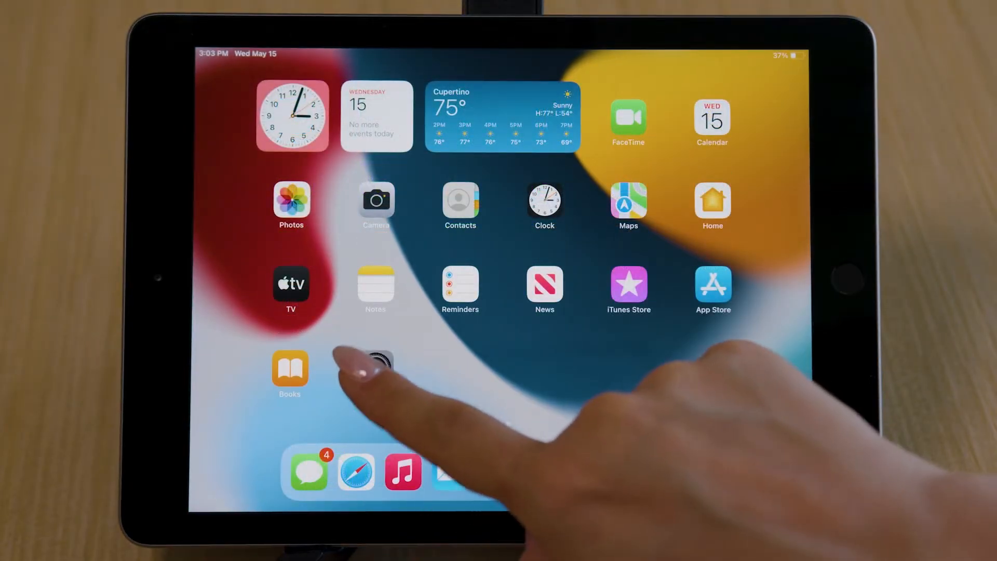
- Turn Wi-Fi on in Settings and go to Display & Brightness
left_click(379, 367)
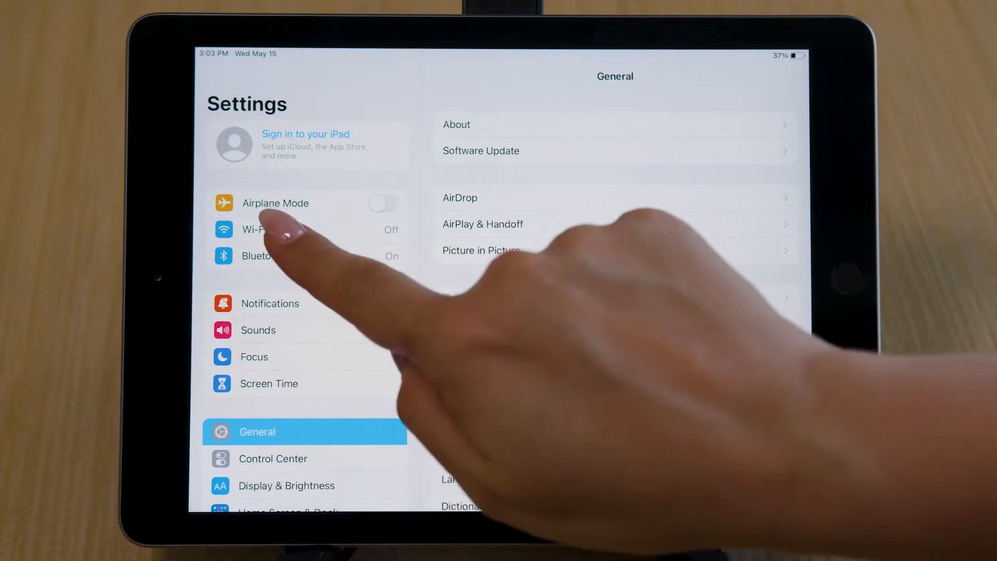
left_click(267, 229)
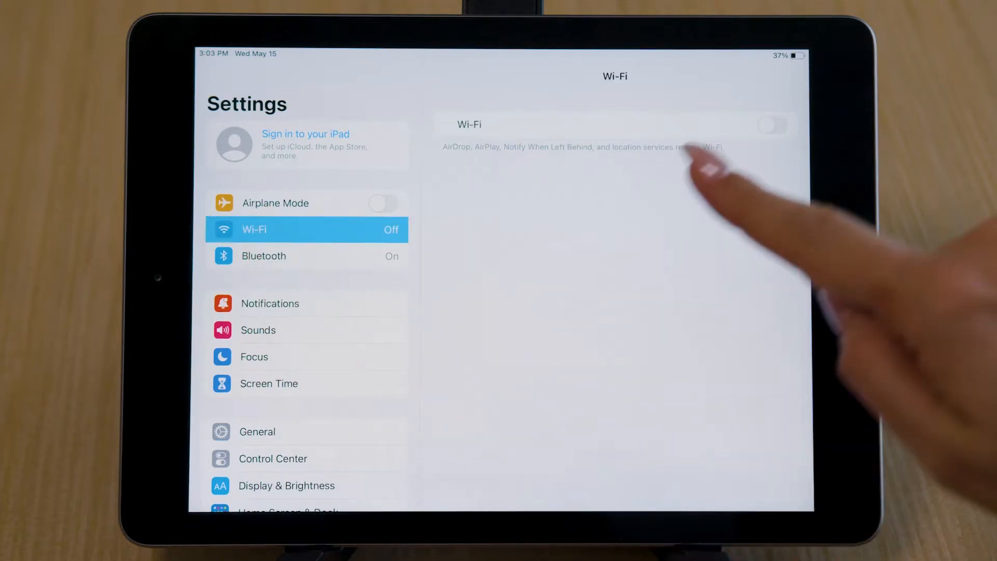
left_click(771, 124)
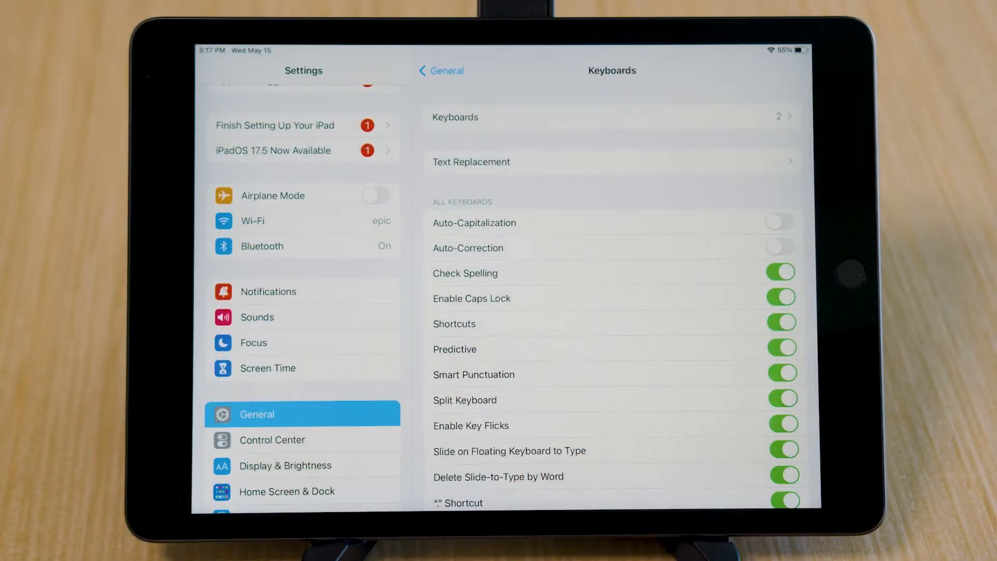
left_click(288, 465)
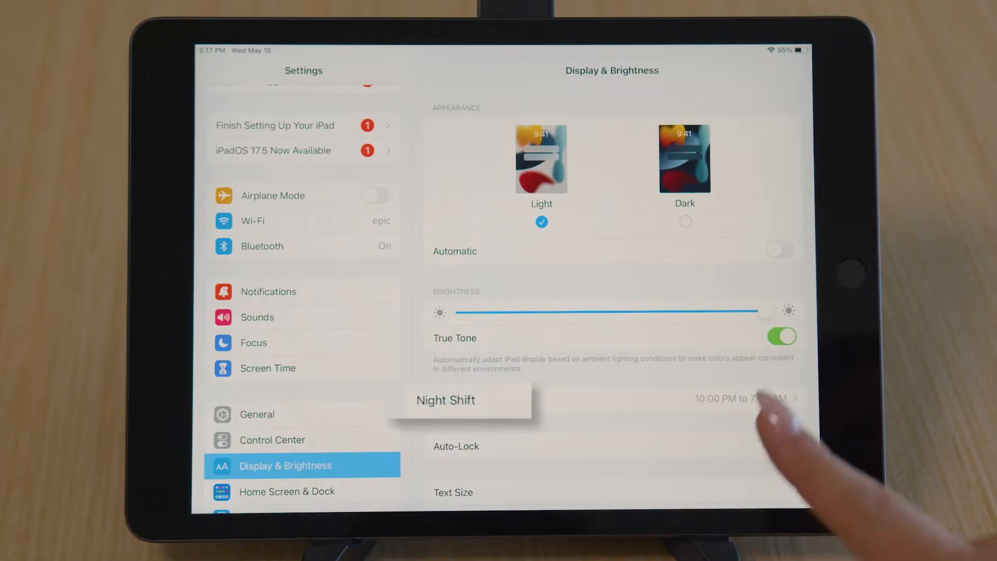
- Turn off the Night Shift schedule and set Auto-Lock to Never
left_click(445, 399)
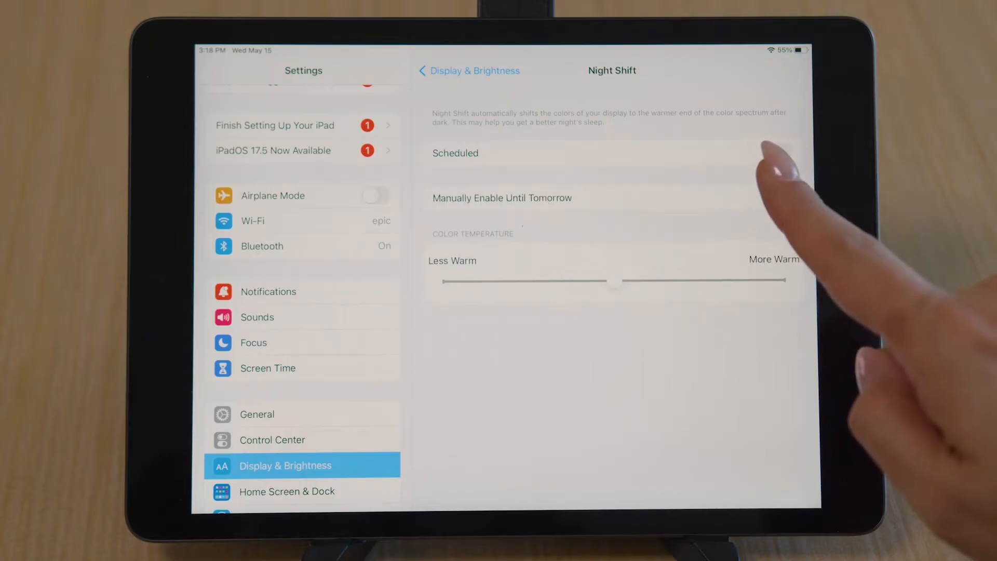
left_click(468, 71)
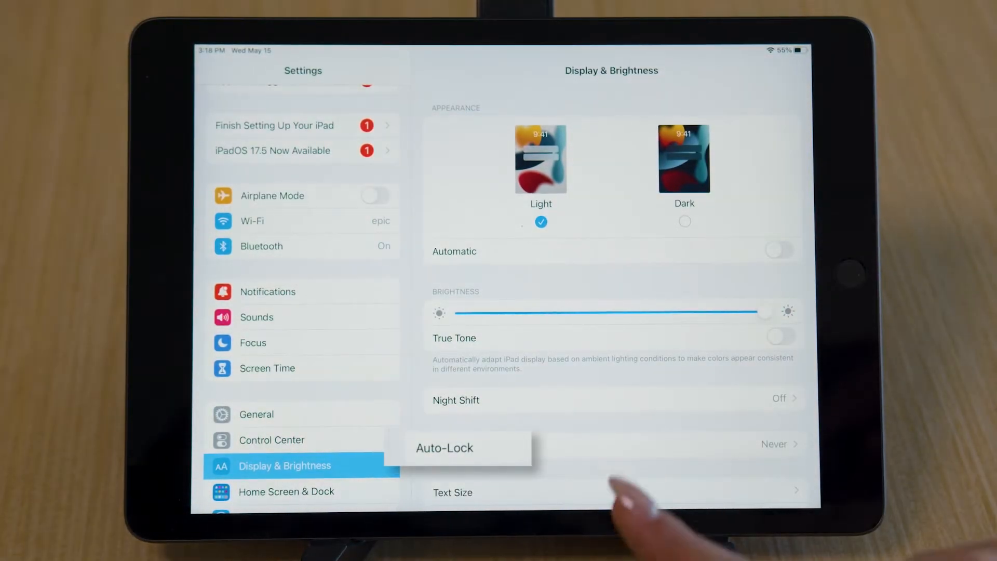
left_click(444, 448)
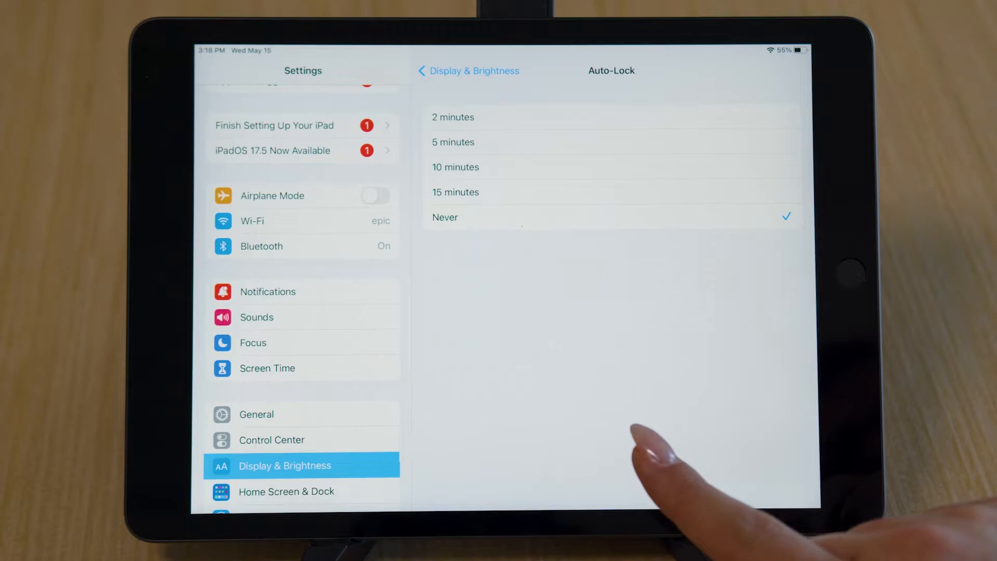
left_click(455, 192)
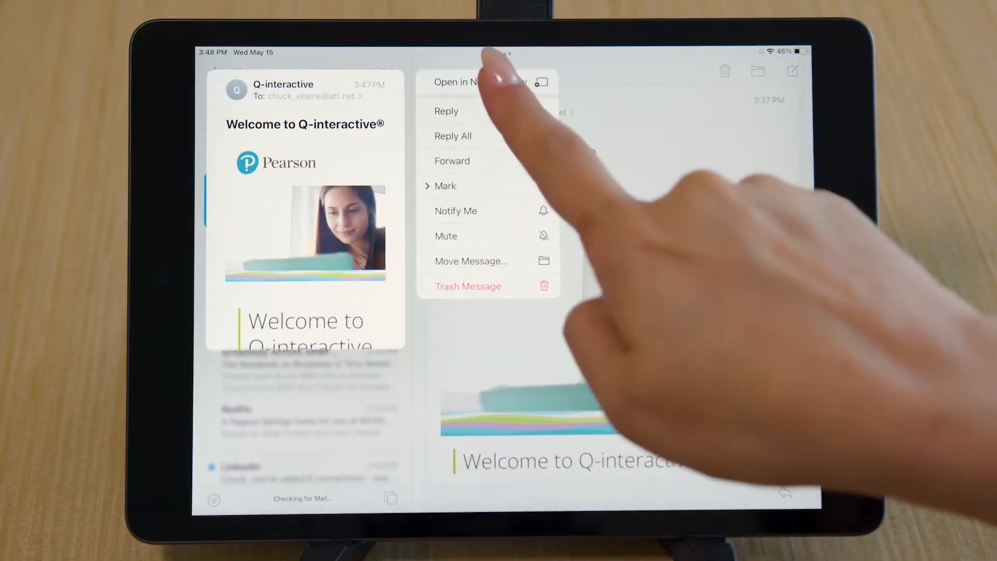
- View the Welcome to Q-interactive email full screen and follow its website link
left_click(458, 81)
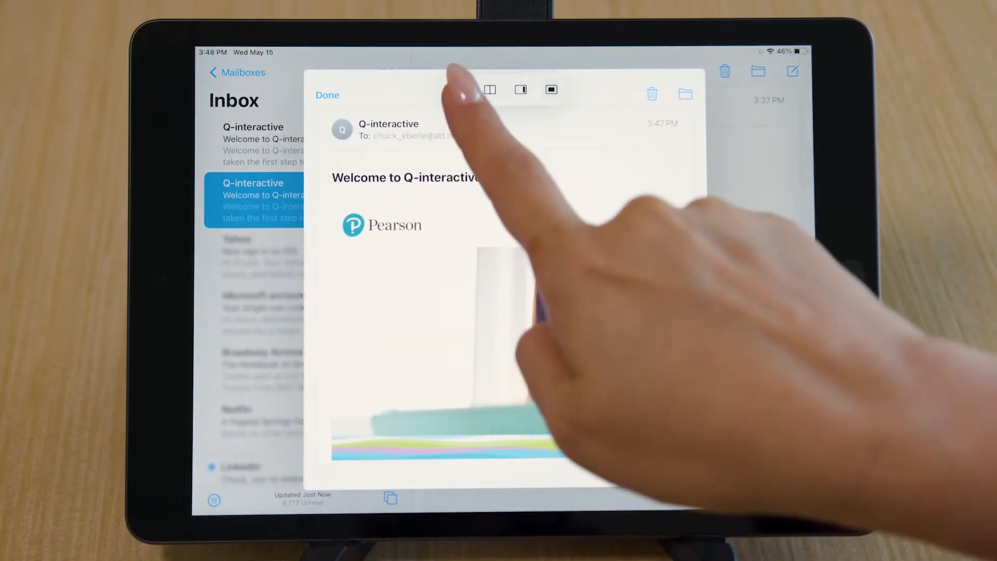
left_click(550, 89)
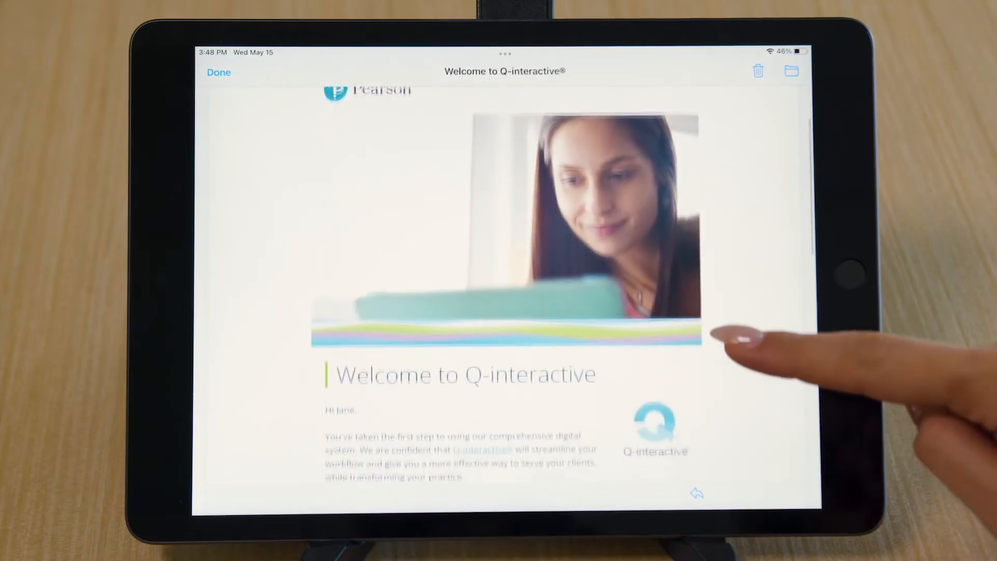
scroll("down", 3)
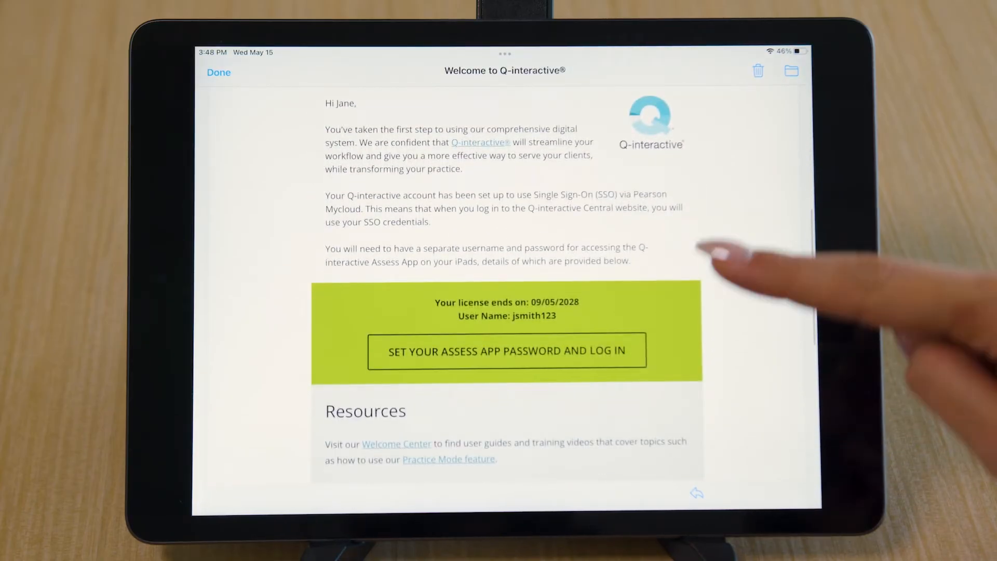
left_click(507, 350)
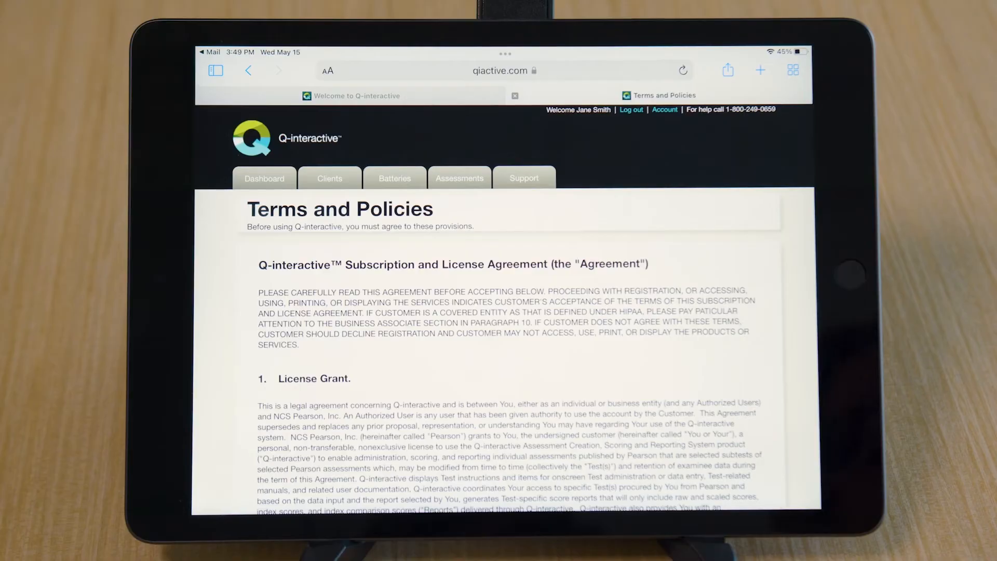
- Accept all Terms and Policies provisions and submit the agreement
scroll("down", 3)
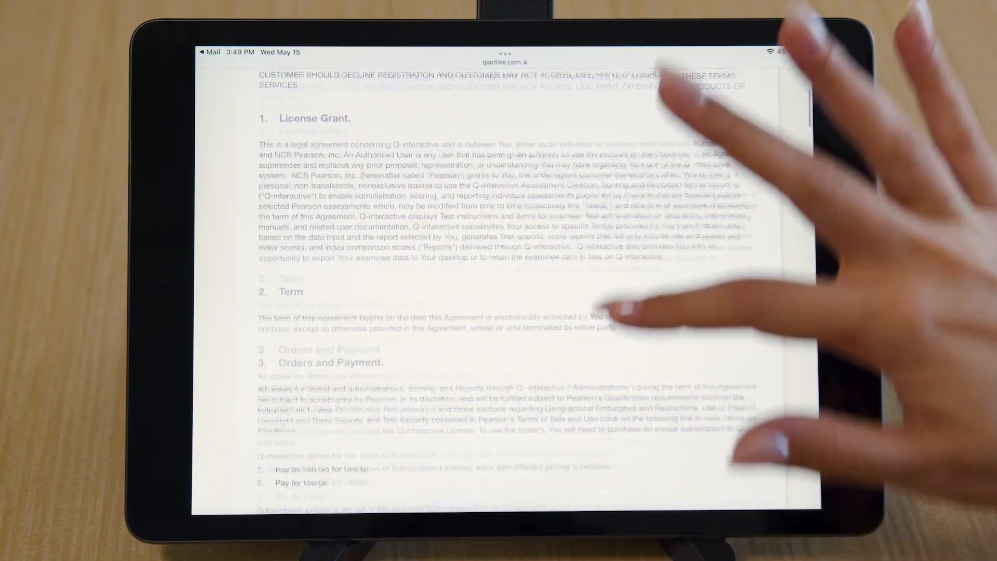
scroll("down", 3)
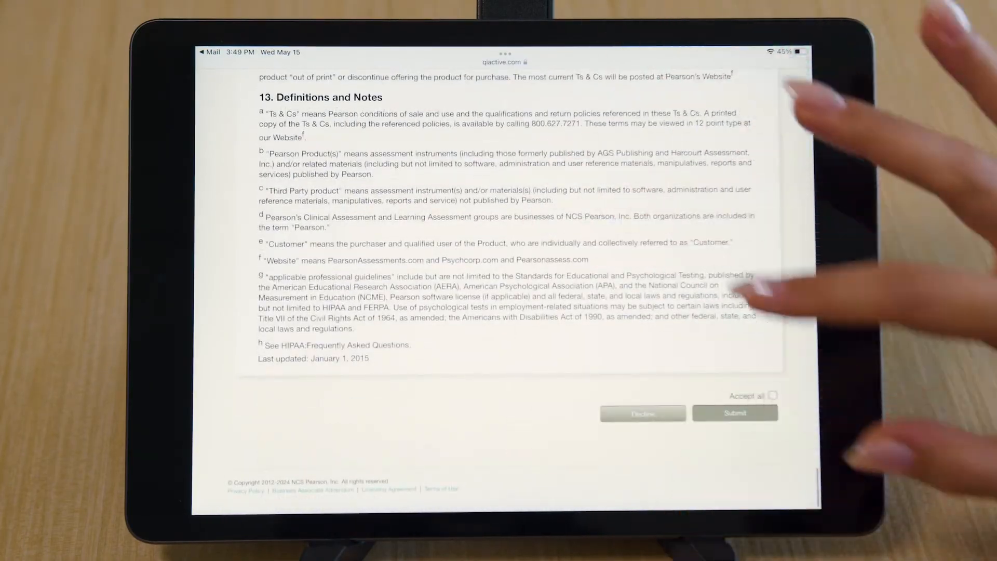
left_click(774, 395)
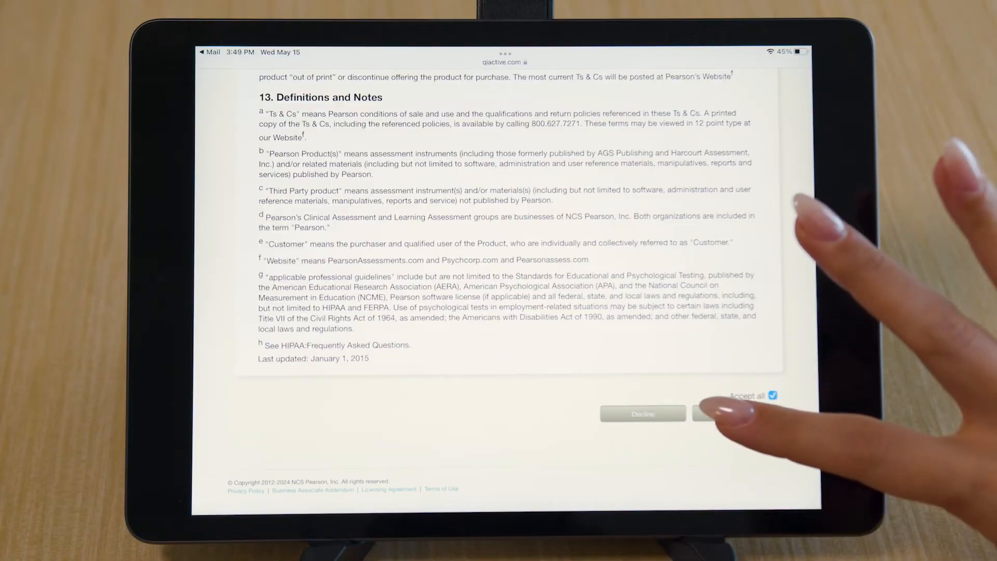
left_click(712, 413)
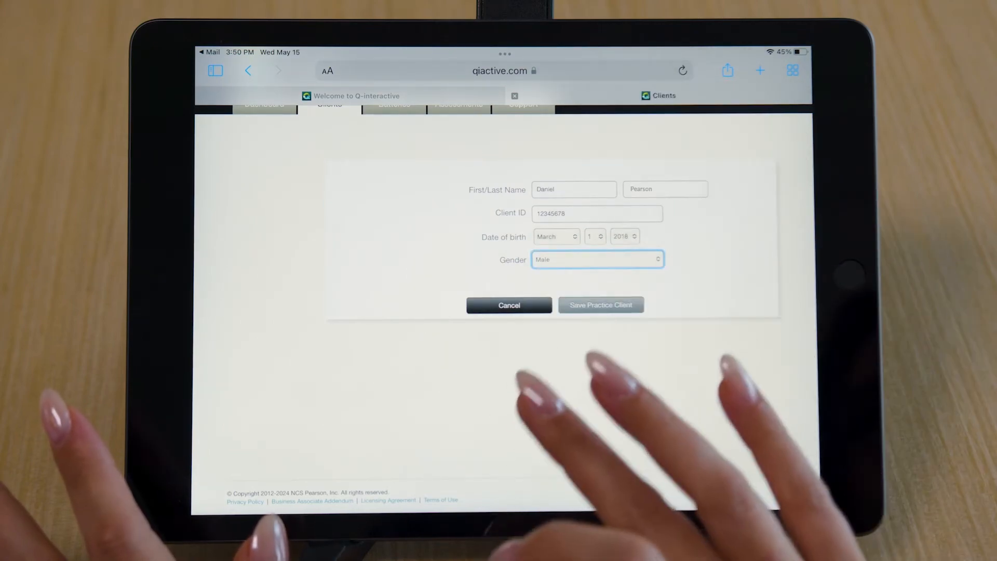
left_click(599, 304)
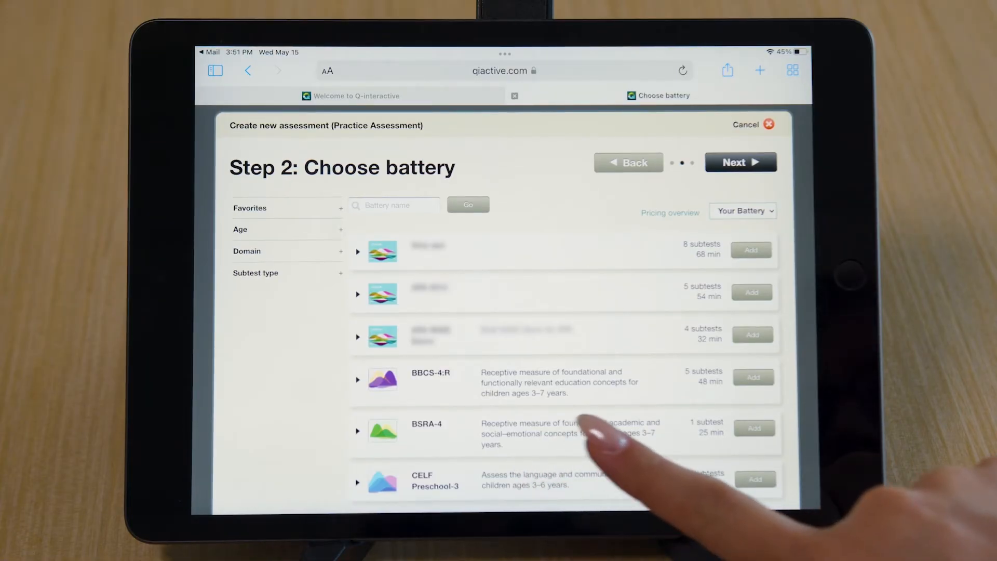
left_click(753, 427)
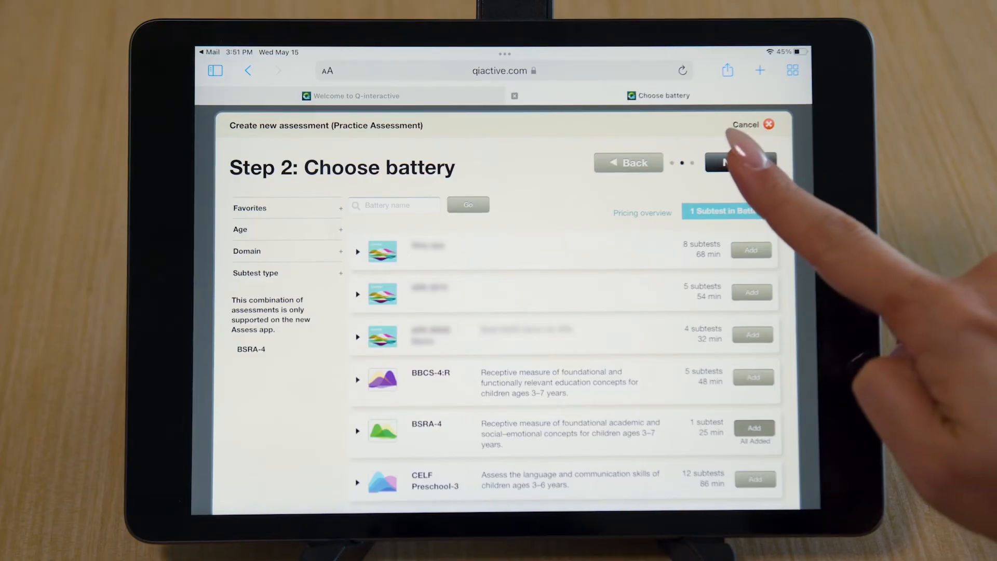
left_click(739, 162)
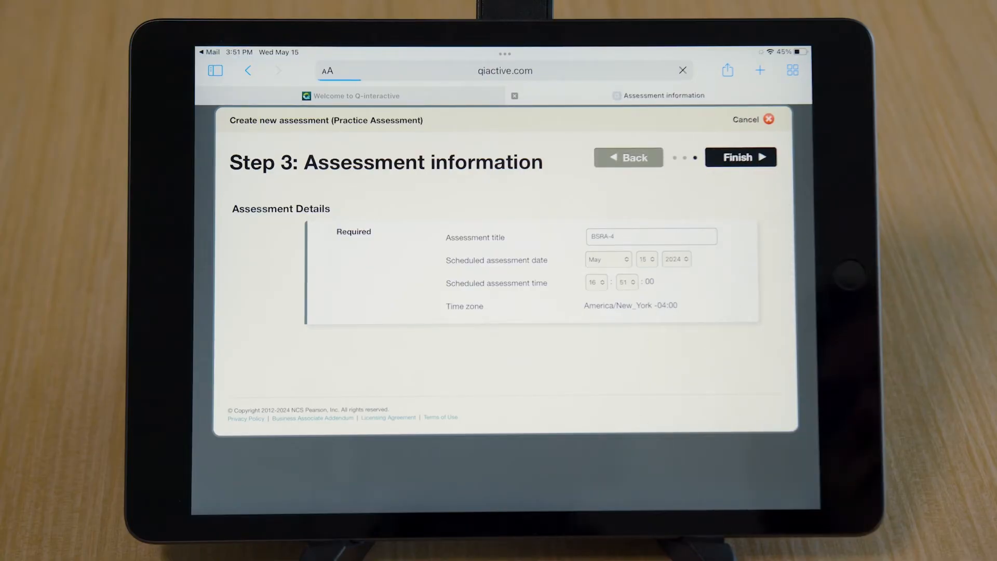
left_click(739, 157)
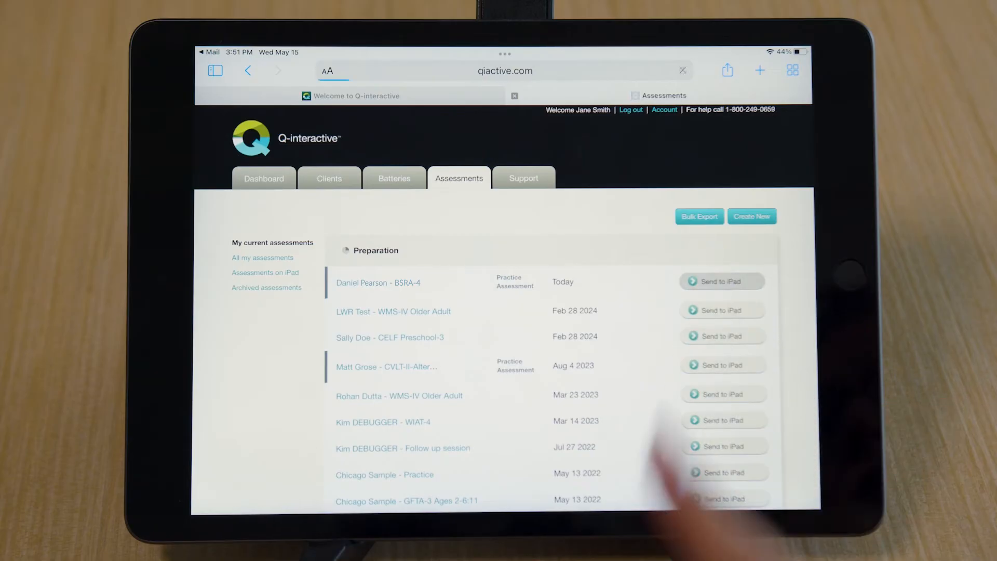
scroll("up", 3)
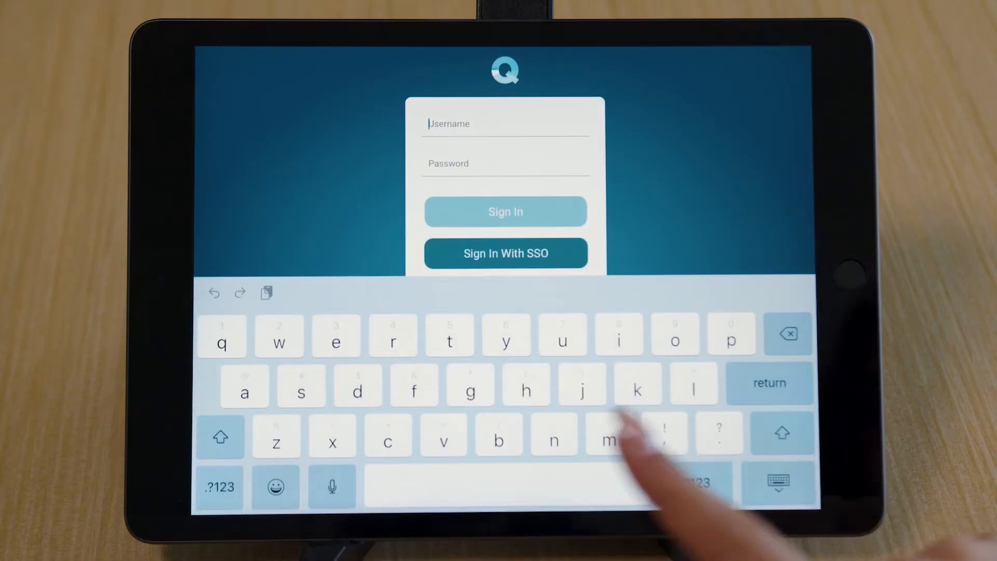
- Sign in to Assess as 'jsmith' and allow microphone access
type("jsmith123")
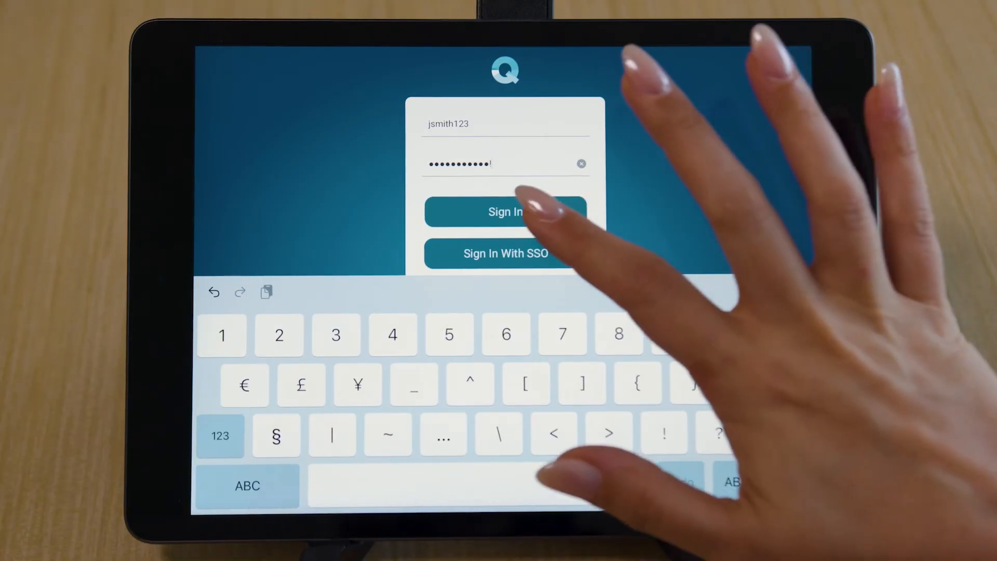
left_click(504, 212)
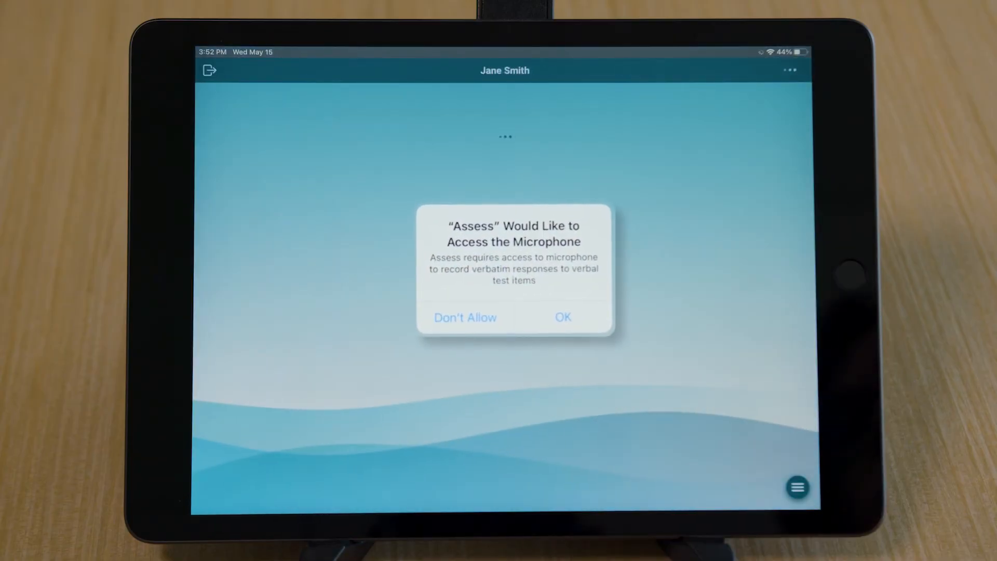
left_click(562, 316)
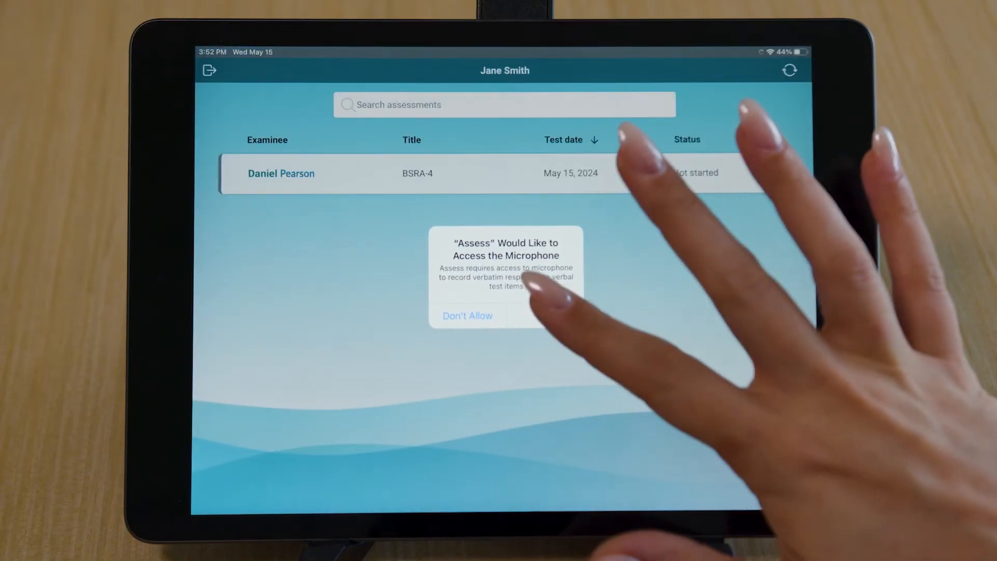